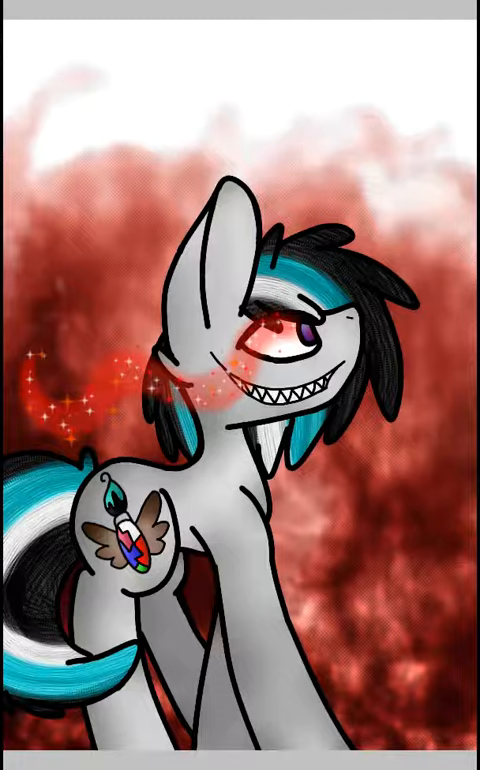
text(EM Oct1)
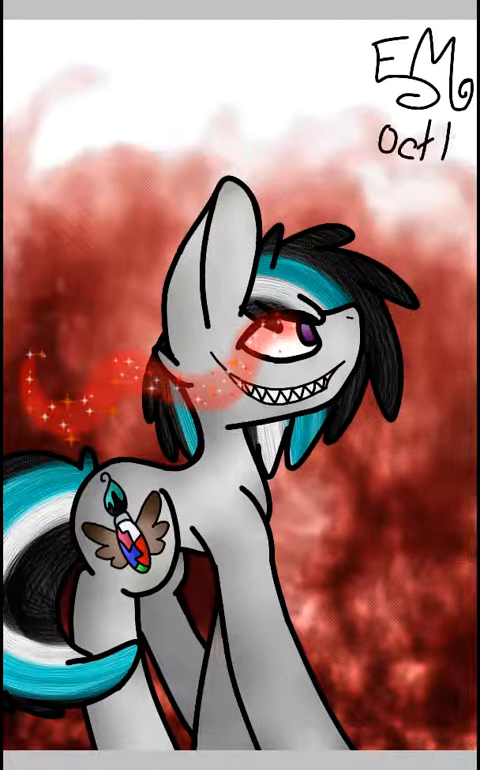